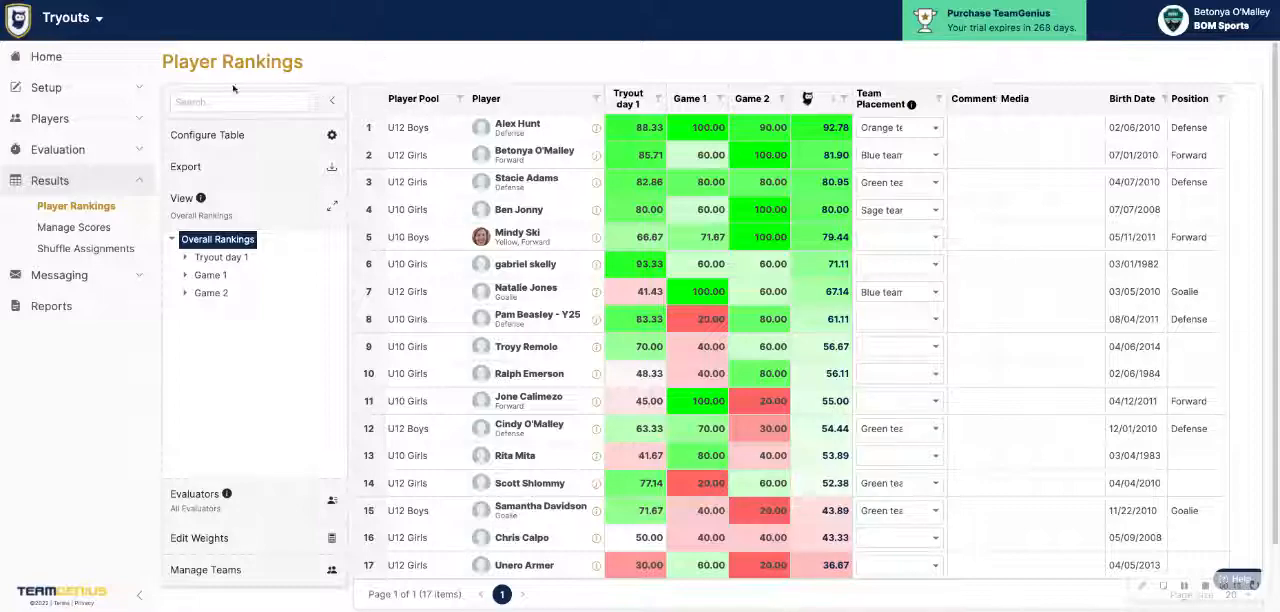
pyautogui.moveTo(332, 100)
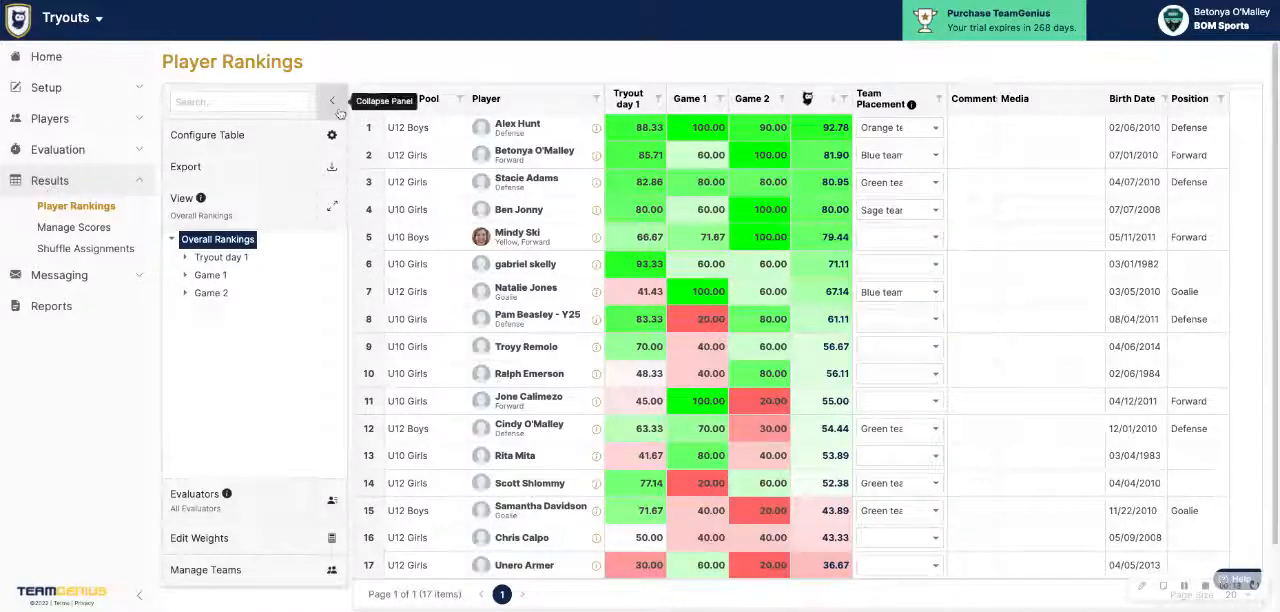
# - Reopen the rankings side panel and set the evaluator filter to All Evaluators
pyautogui.click(332, 100)
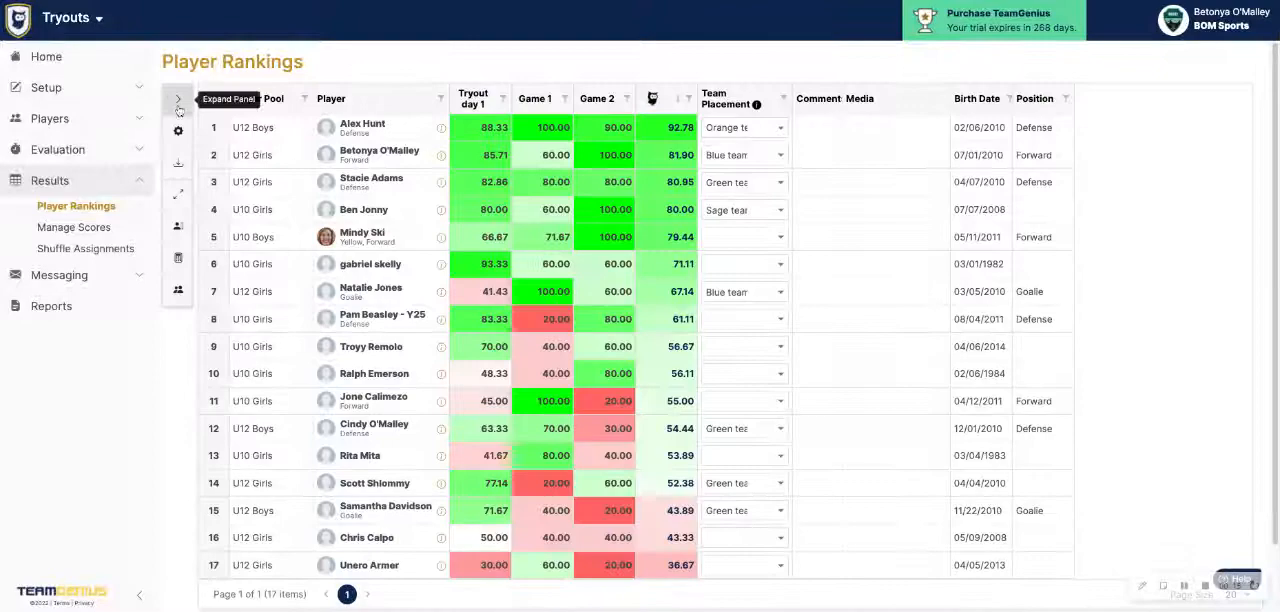
pyautogui.click(178, 100)
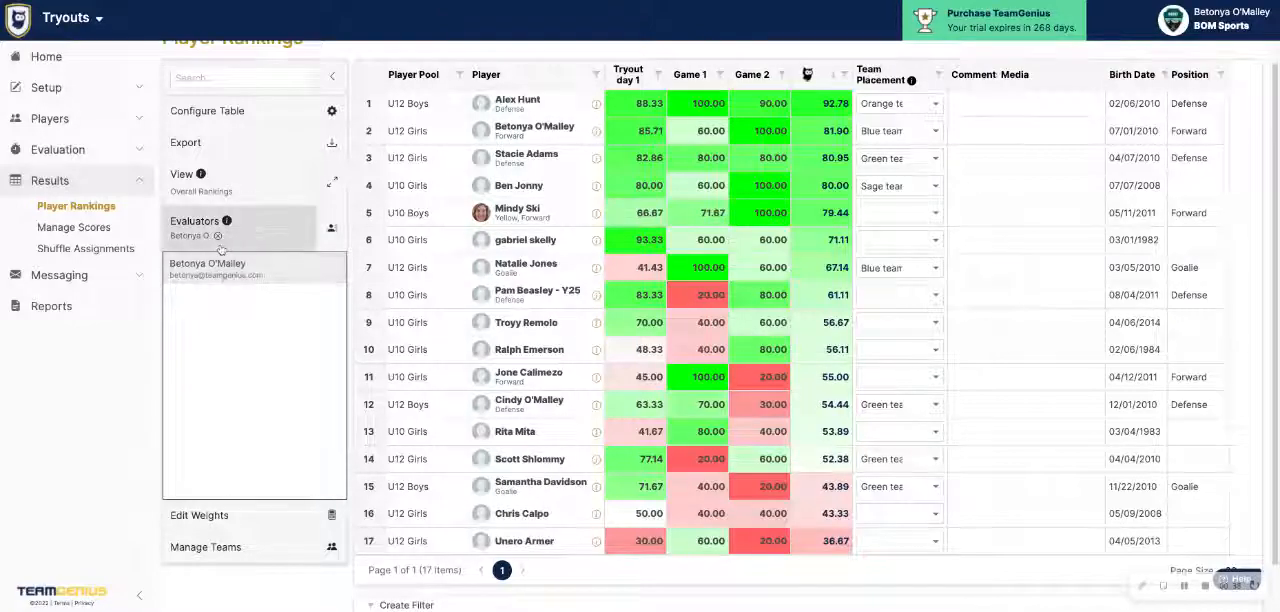
pyautogui.click(216, 236)
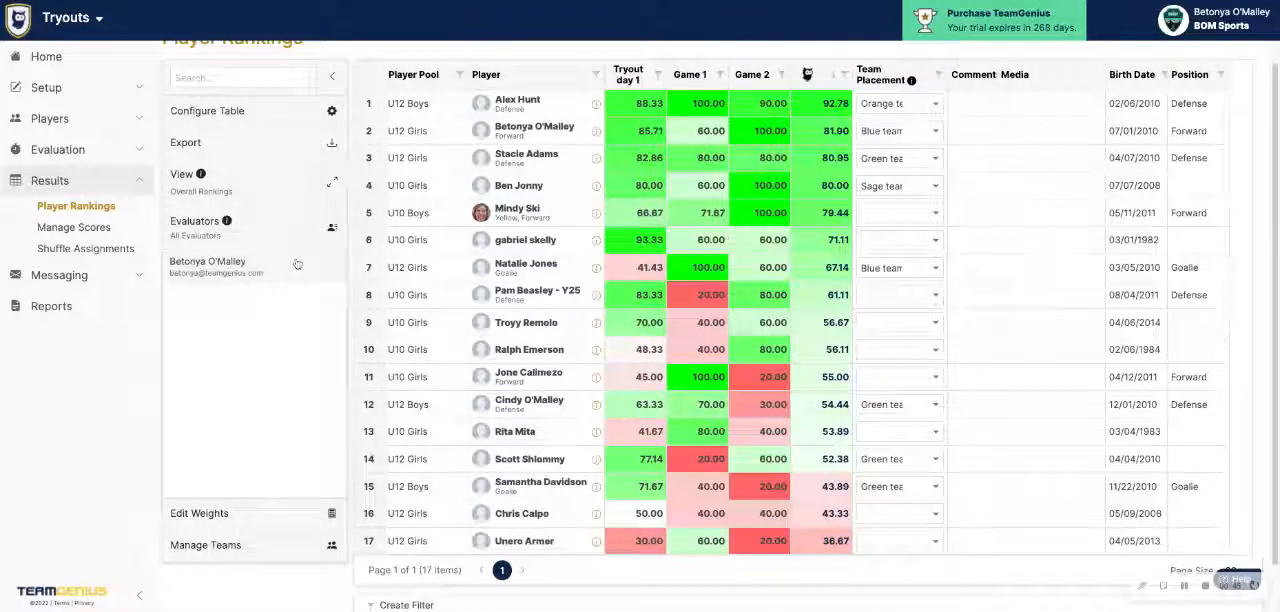
pyautogui.moveTo(332, 228)
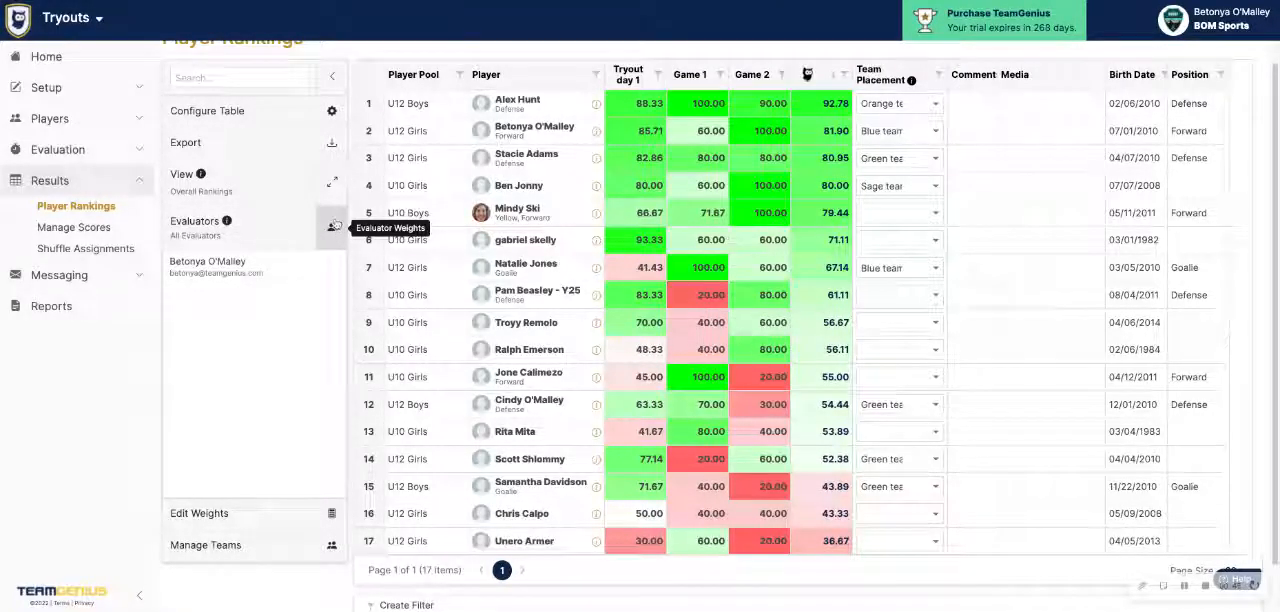
# - In Configure Evaluators, keep scores active at a 100% override weight and save the changes
pyautogui.click(332, 226)
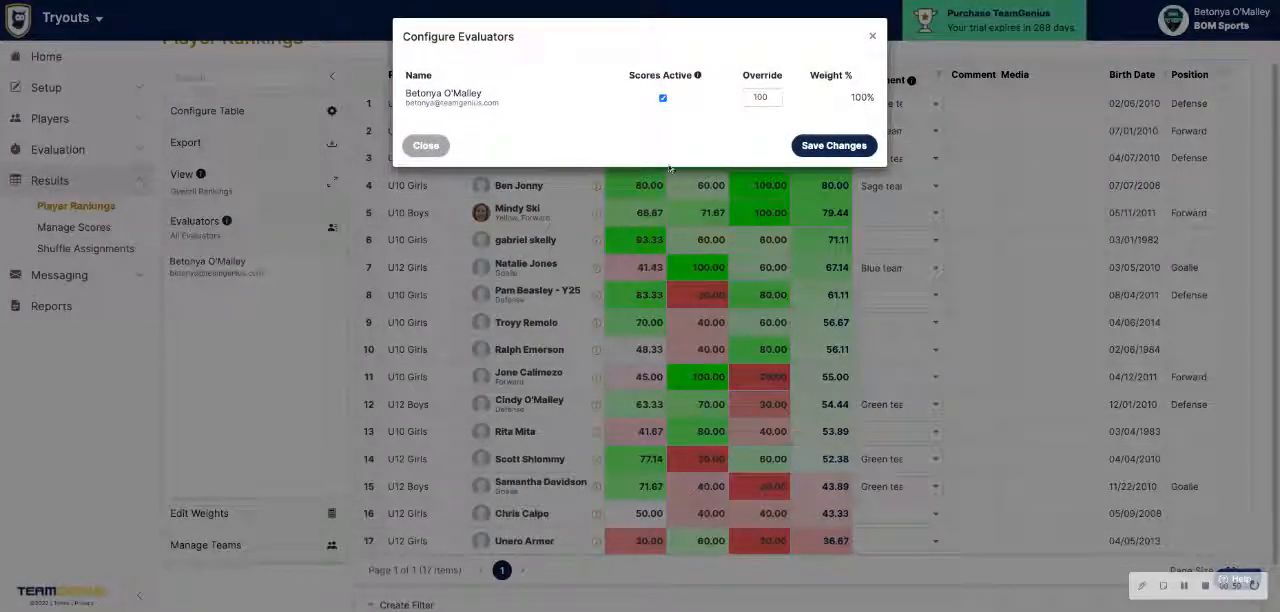
pyautogui.click(762, 96)
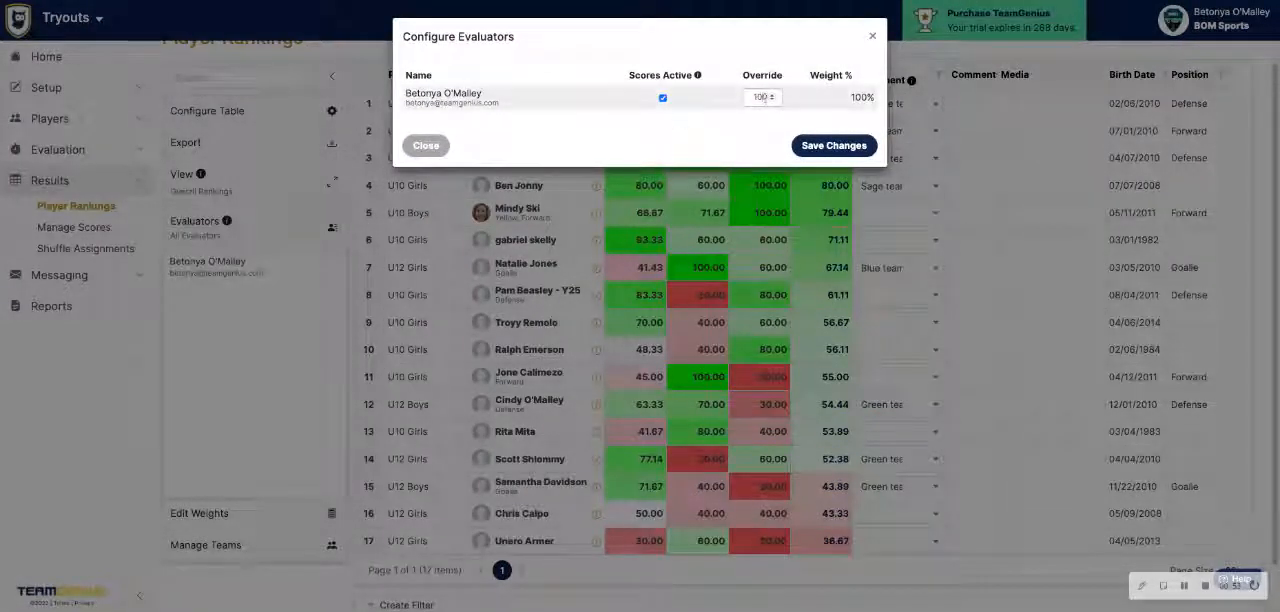
pyautogui.click(662, 96)
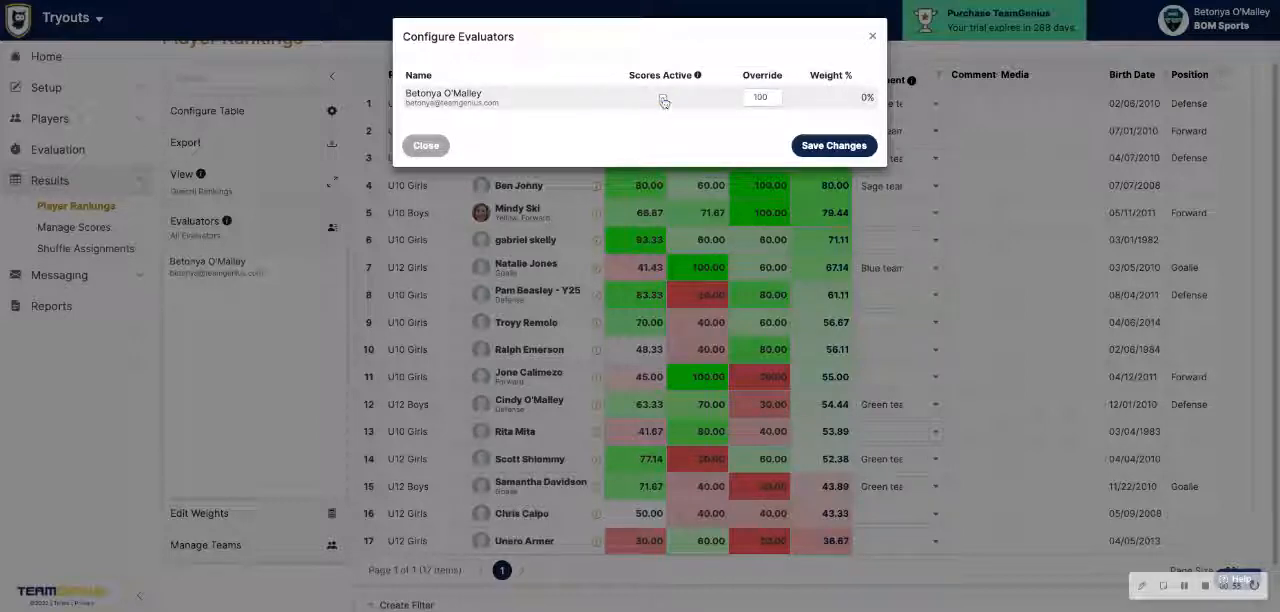
pyautogui.click(662, 96)
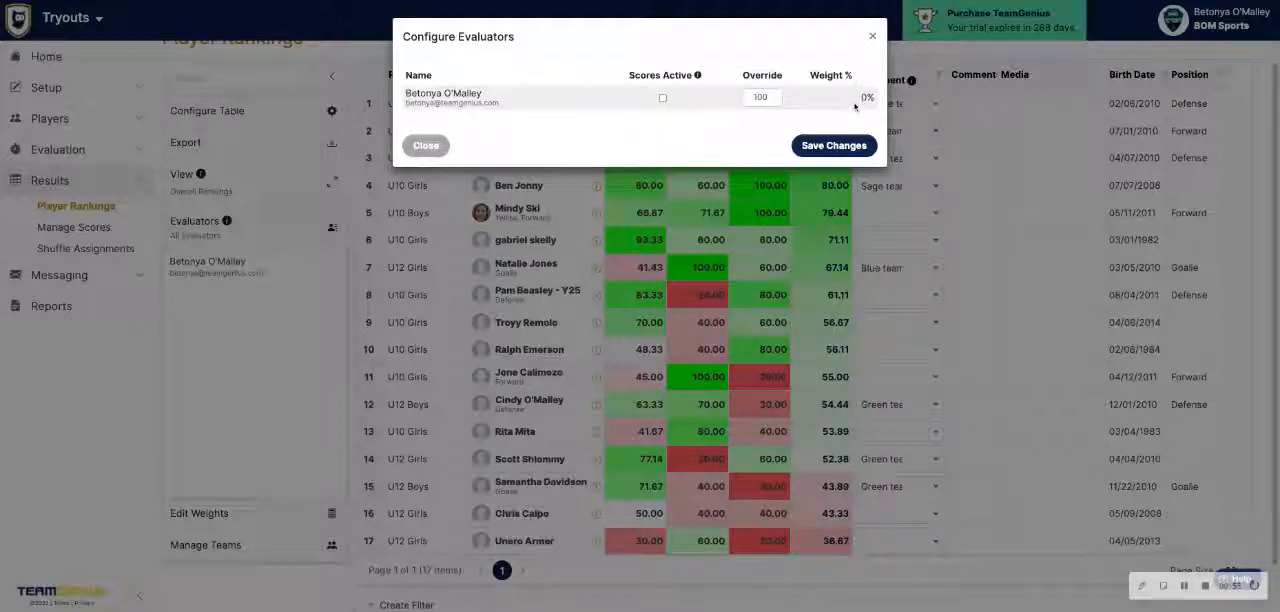
pyautogui.click(662, 96)
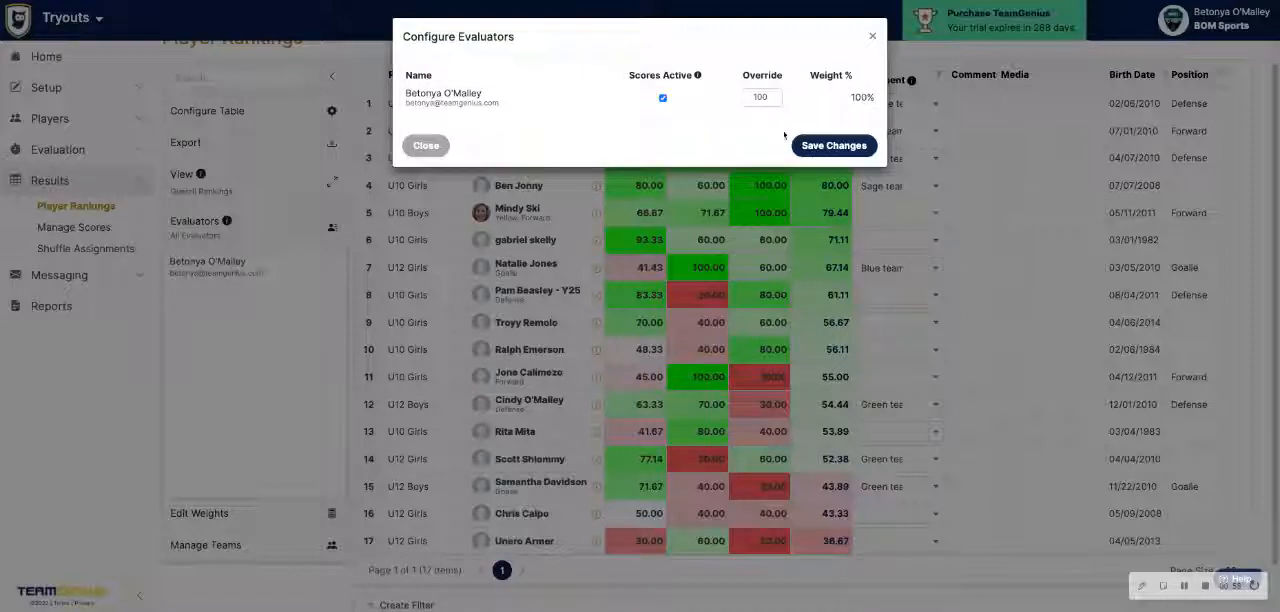
pyautogui.moveTo(776, 152)
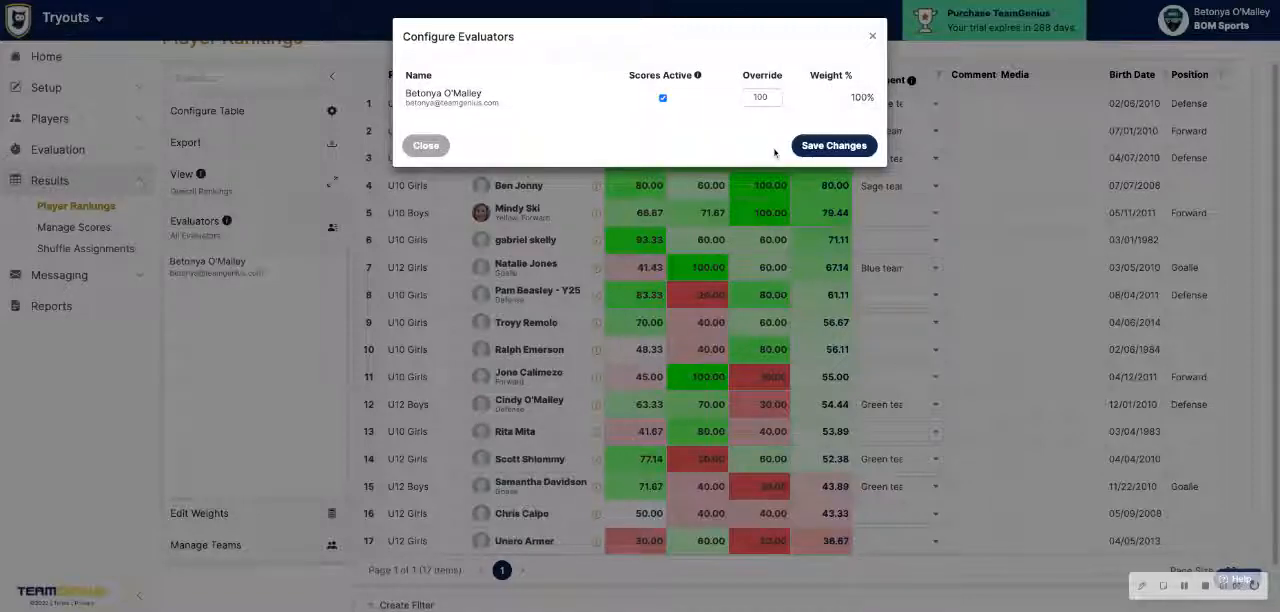
pyautogui.click(832, 144)
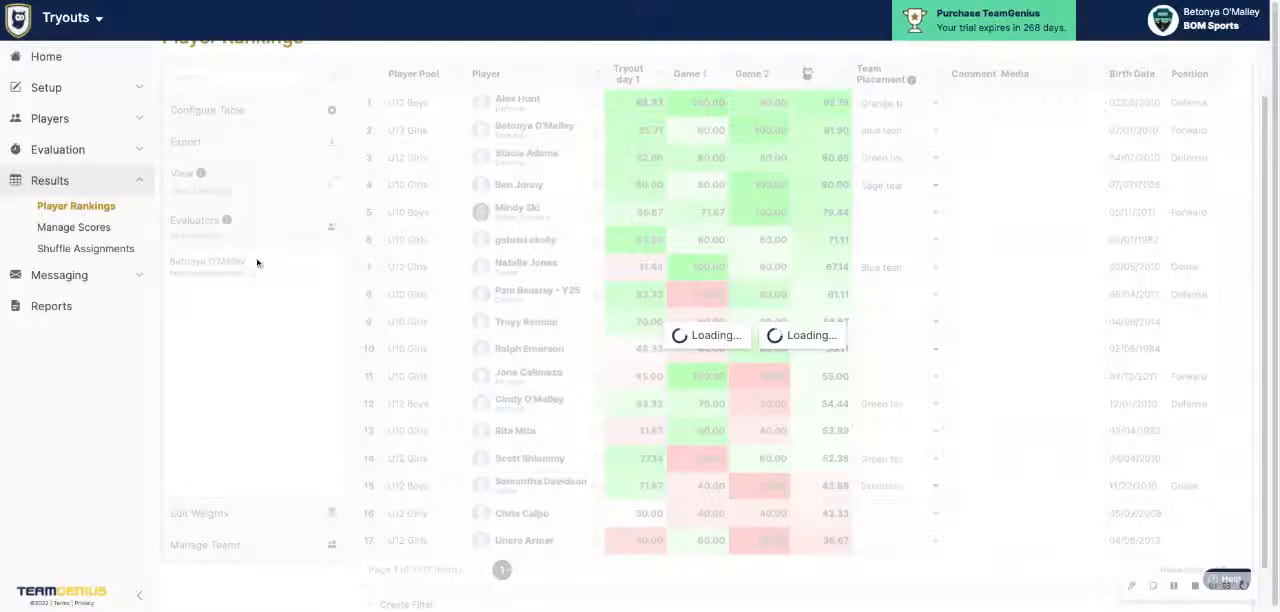